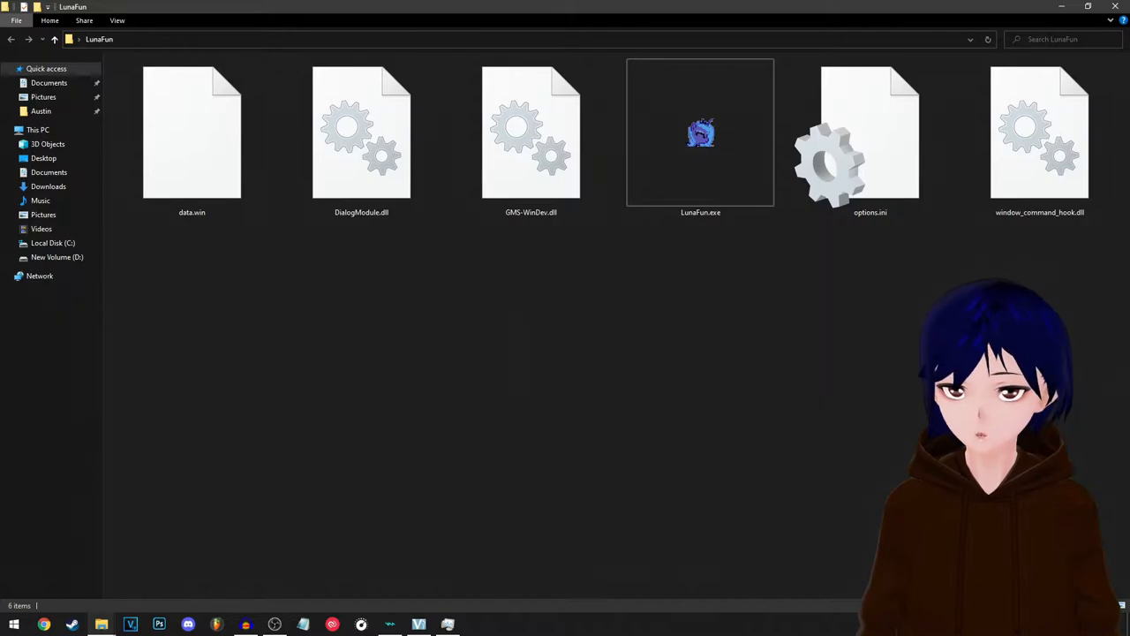
# Step: Run LunaFun.exe from the LunaFun folder to show its first message
pyautogui.click(700, 137)
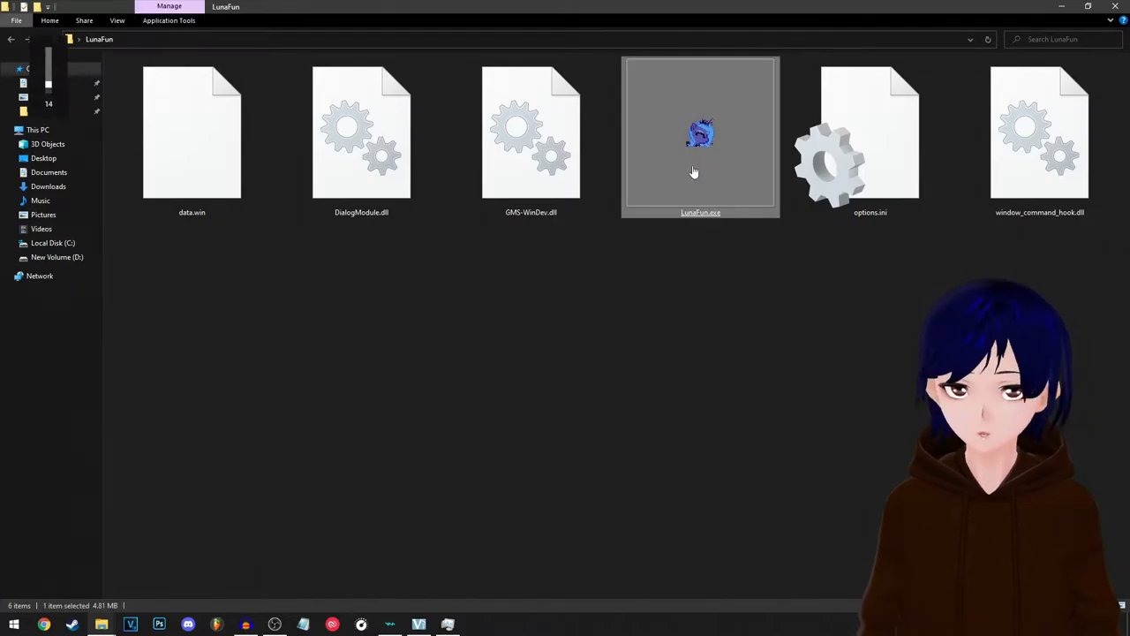
pyautogui.doubleClick(700, 132)
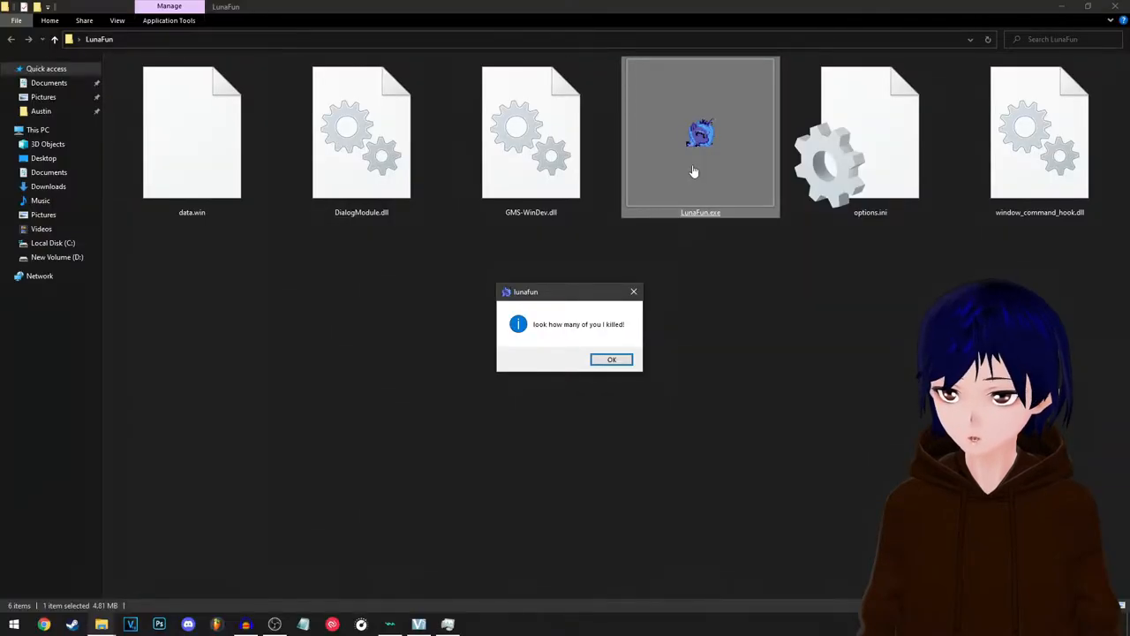
# Step: Dismiss the four LunaFun messages, from 'look how many of you I killed!' to 'isn't this fun???'
pyautogui.click(611, 359)
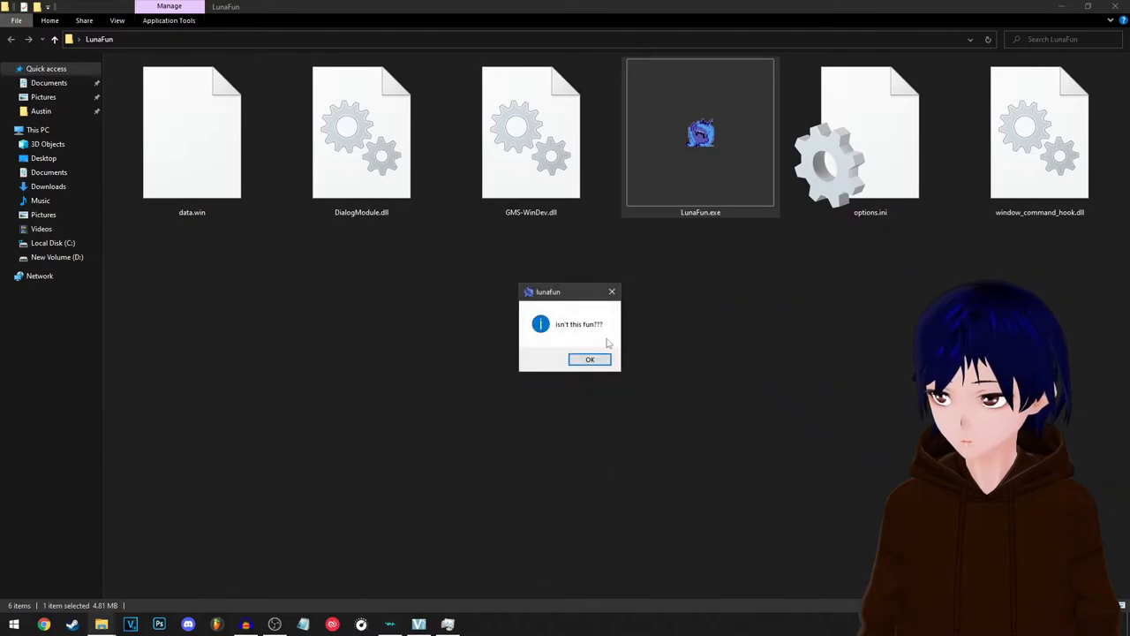
pyautogui.click(590, 359)
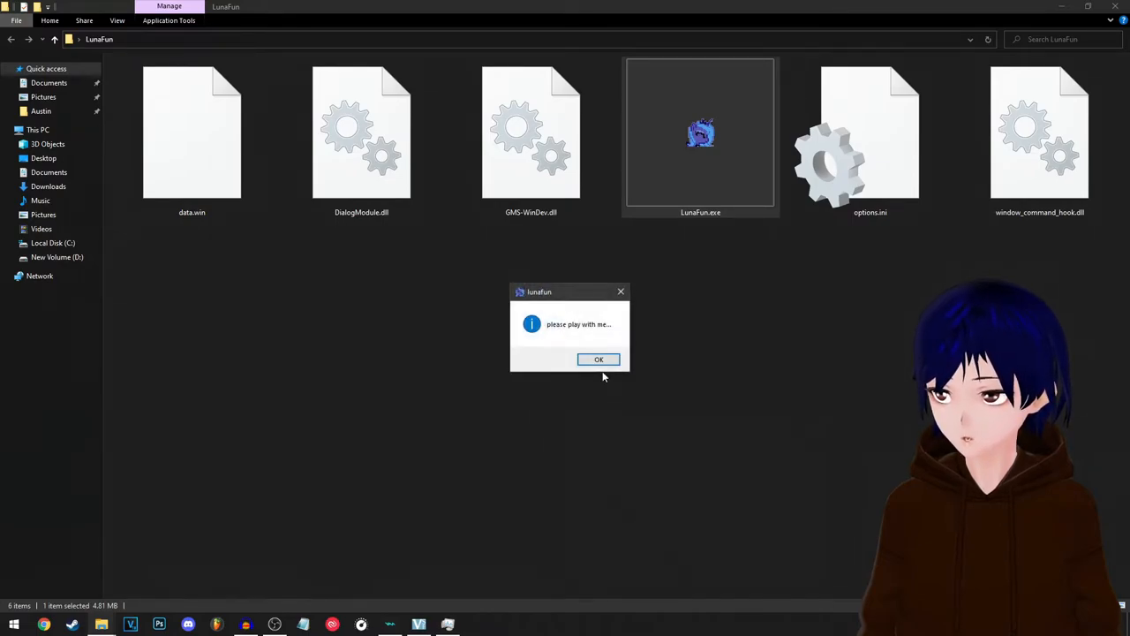
pyautogui.click(599, 359)
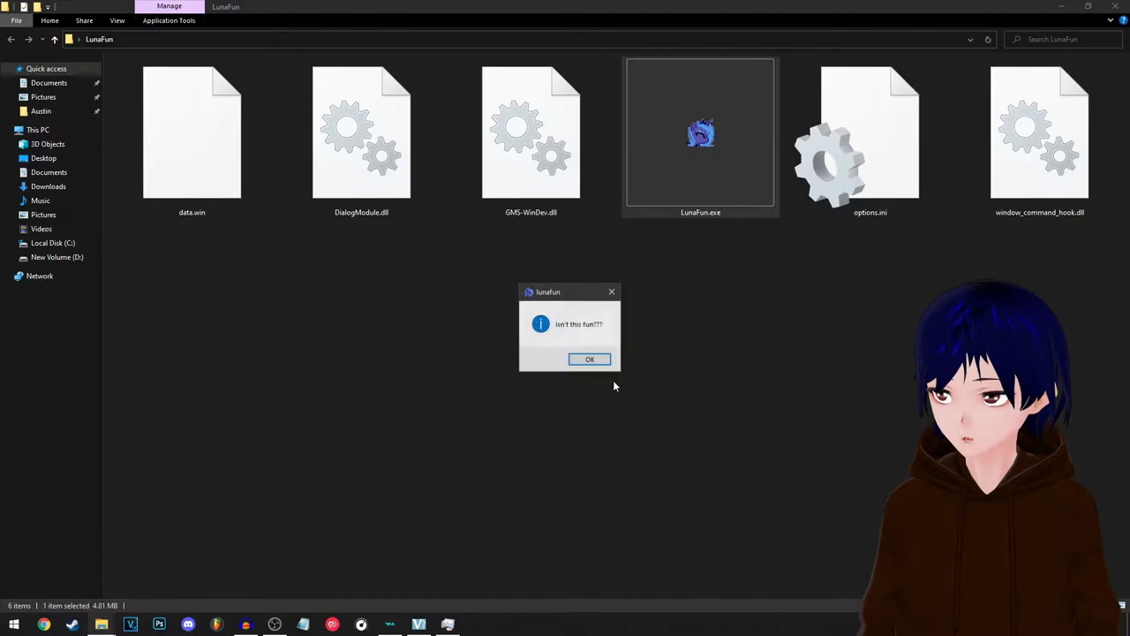
pyautogui.click(590, 359)
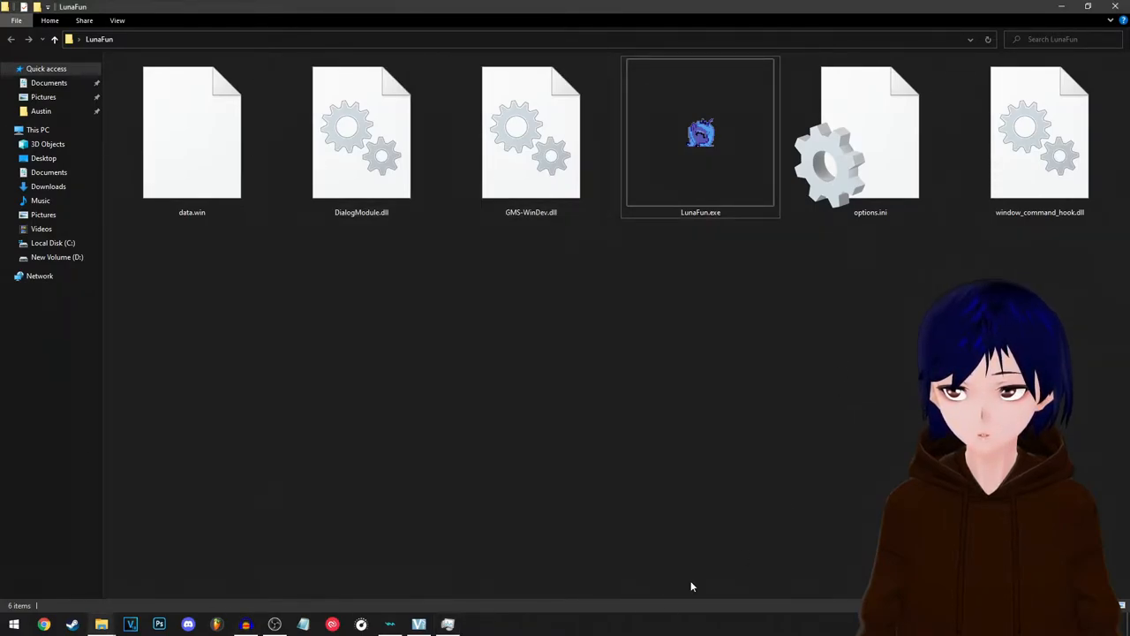
# Step: Relaunch LunaFun.exe, retrying until 'look how many of you I killed!' appears
pyautogui.click(700, 137)
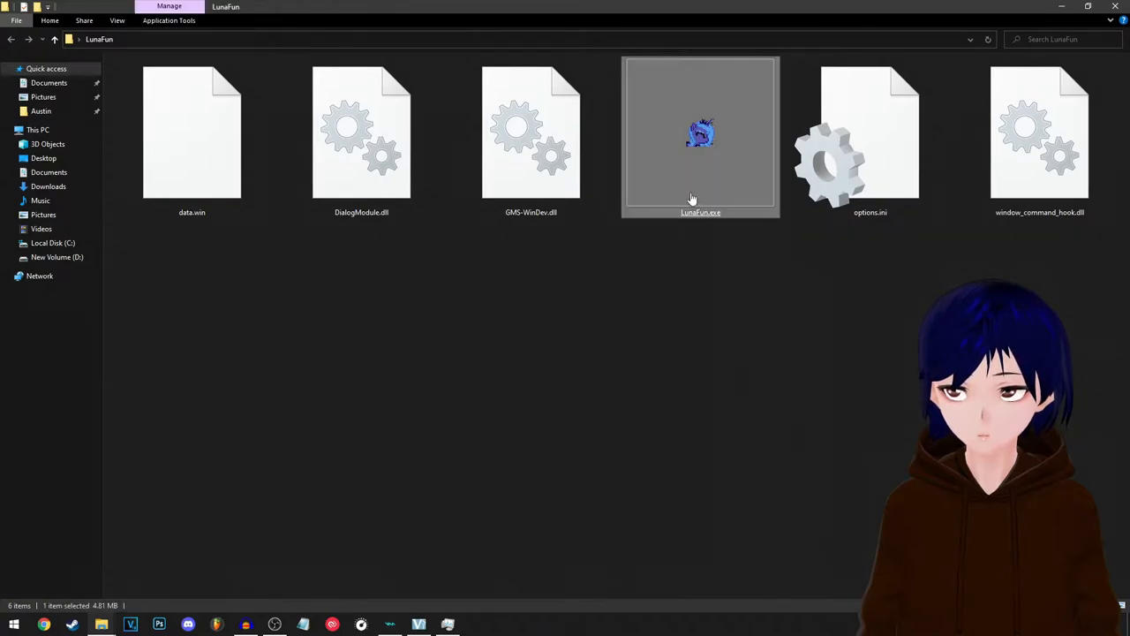
pyautogui.doubleClick(700, 133)
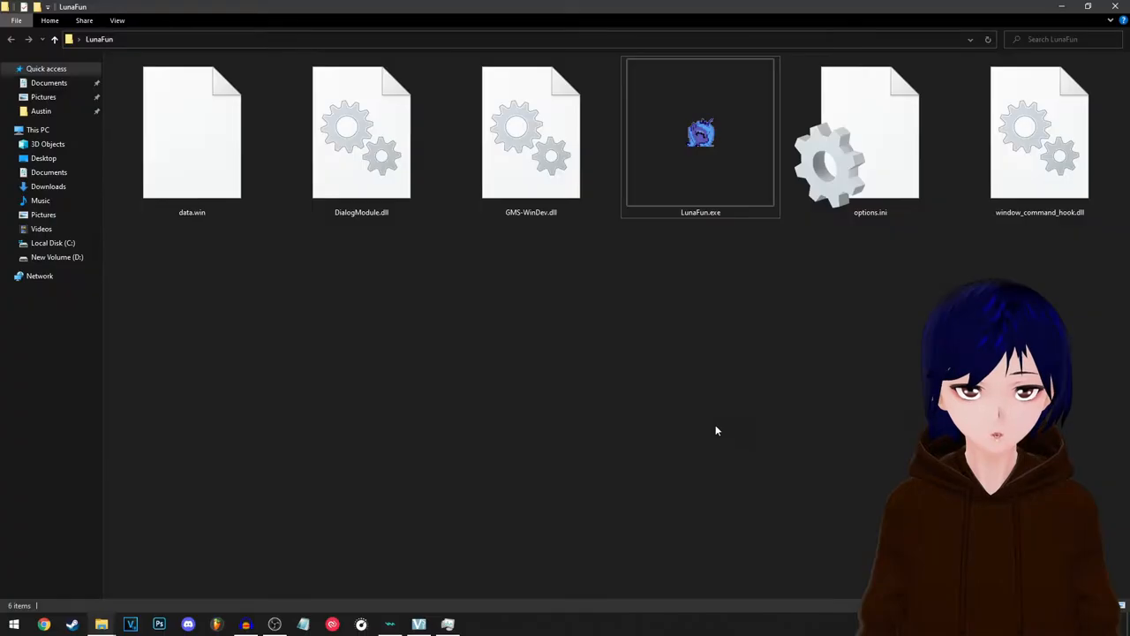
pyautogui.moveTo(267, 312)
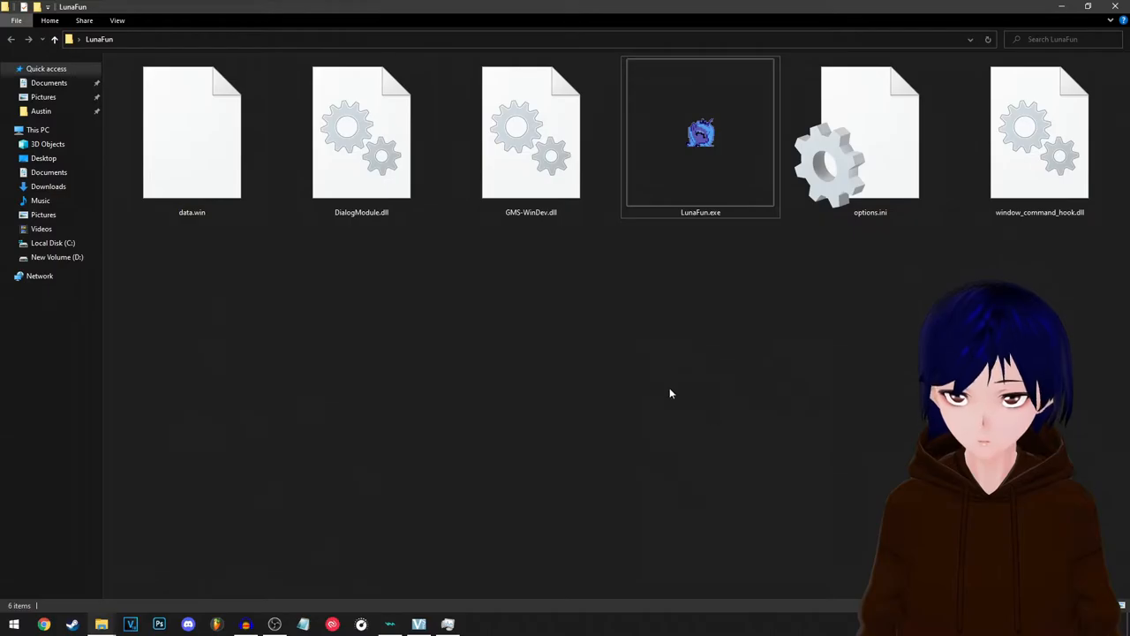
pyautogui.doubleClick(700, 132)
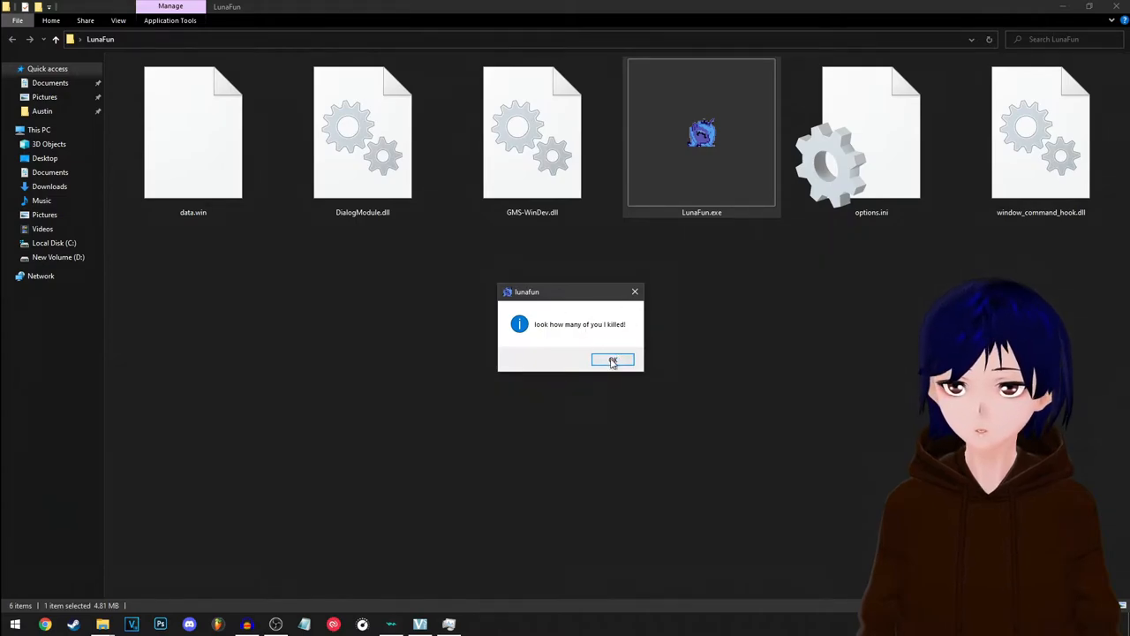
# Step: Dismiss the killing and player-name messages, then relaunch LunaFun.exe to get 'PLAY WITH ME'
pyautogui.click(612, 360)
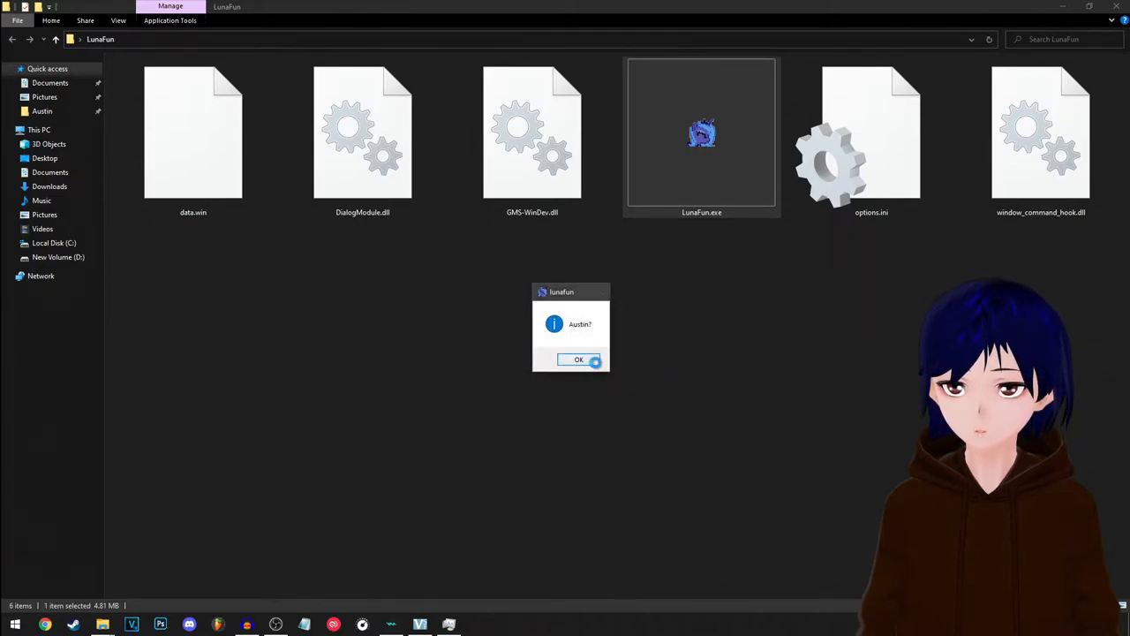
pyautogui.click(578, 360)
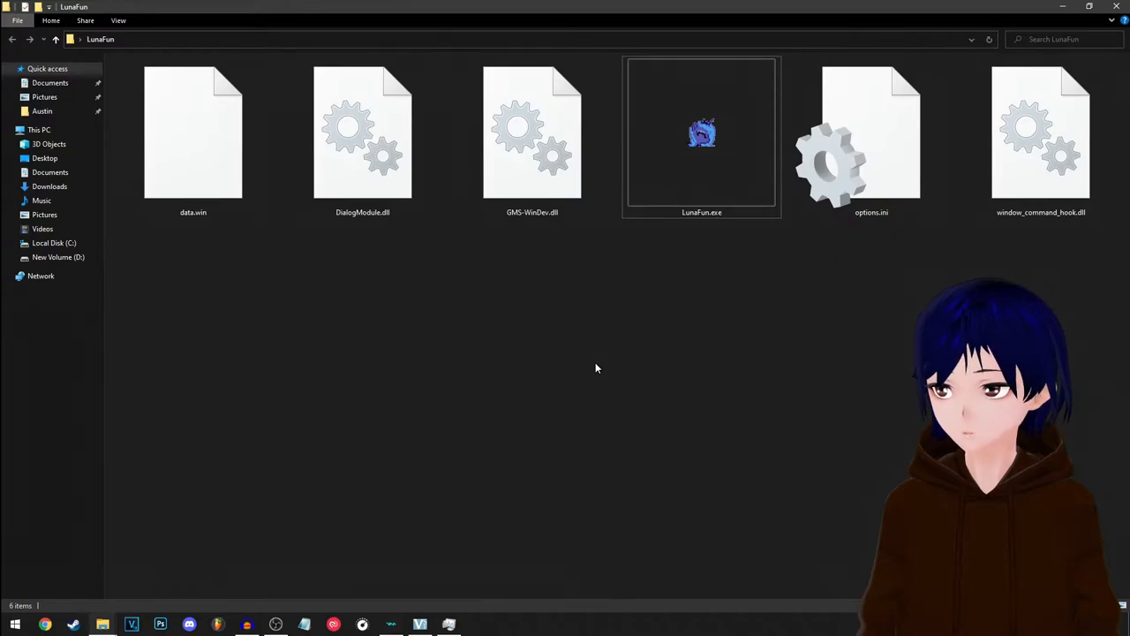
pyautogui.moveTo(620, 365)
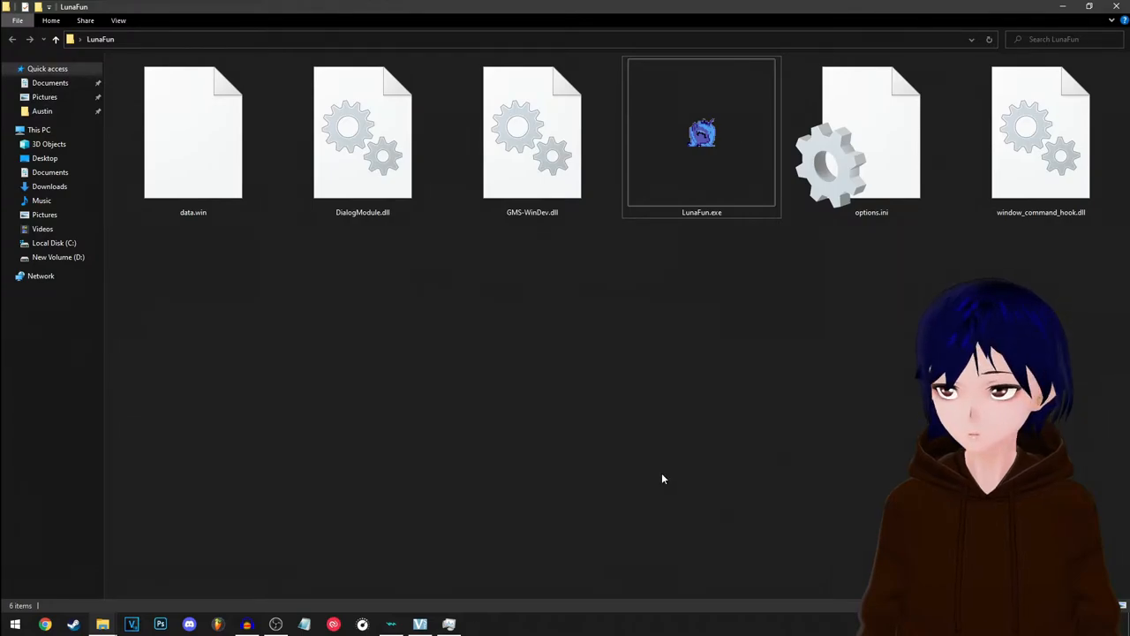
pyautogui.doubleClick(701, 133)
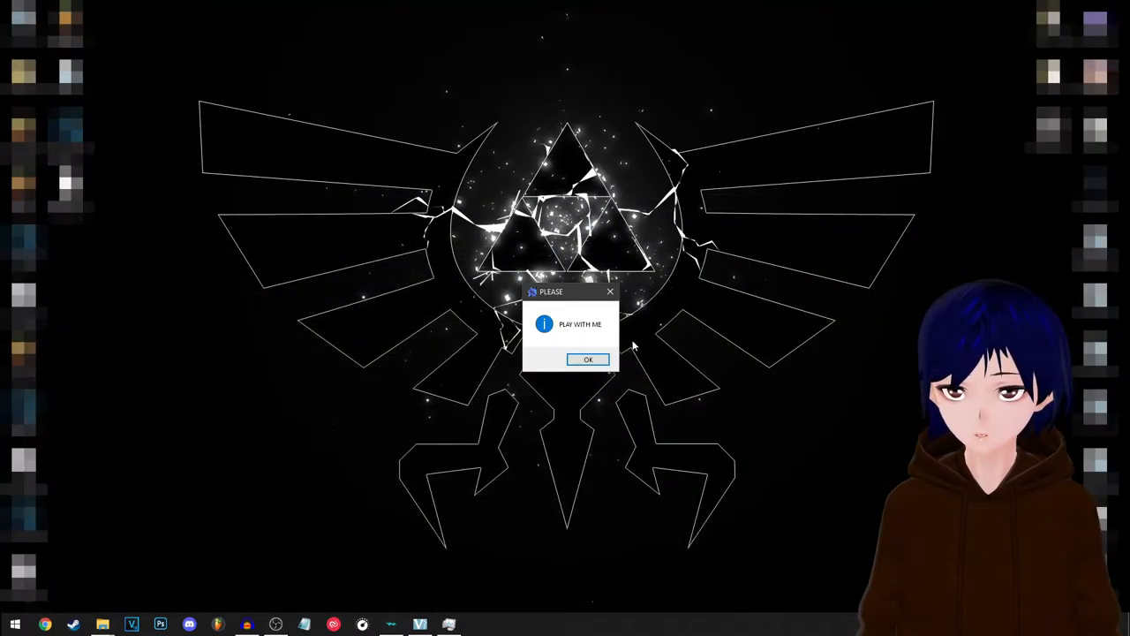
# Step: Dismiss the 'PLAY WITH ME' and 'I got you...' messages so the game exits
pyautogui.click(588, 359)
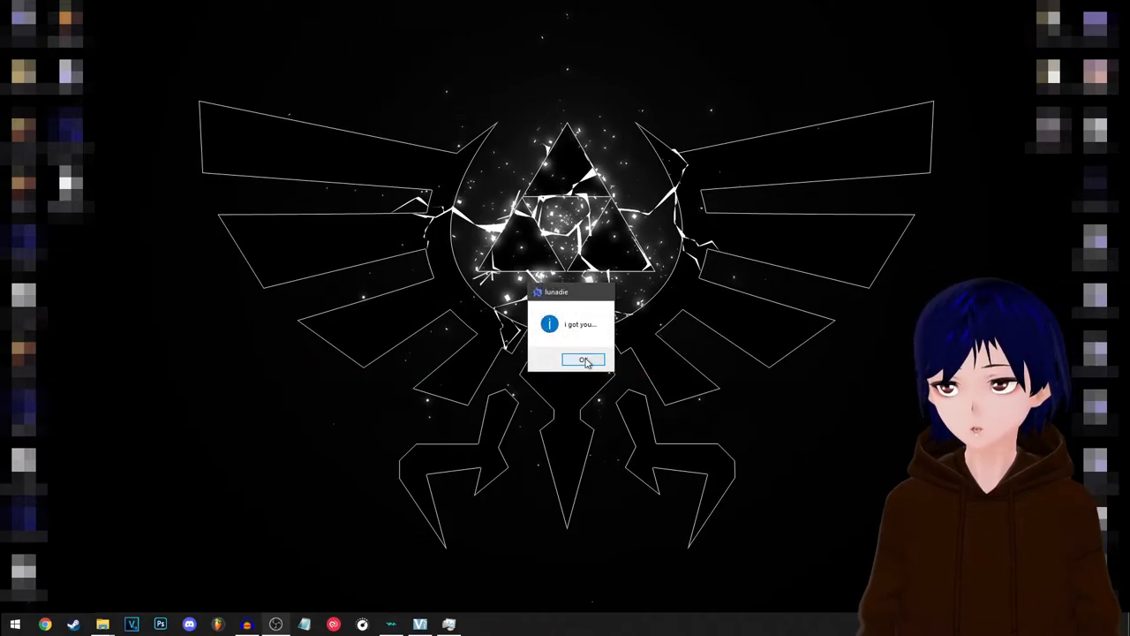
pyautogui.click(582, 361)
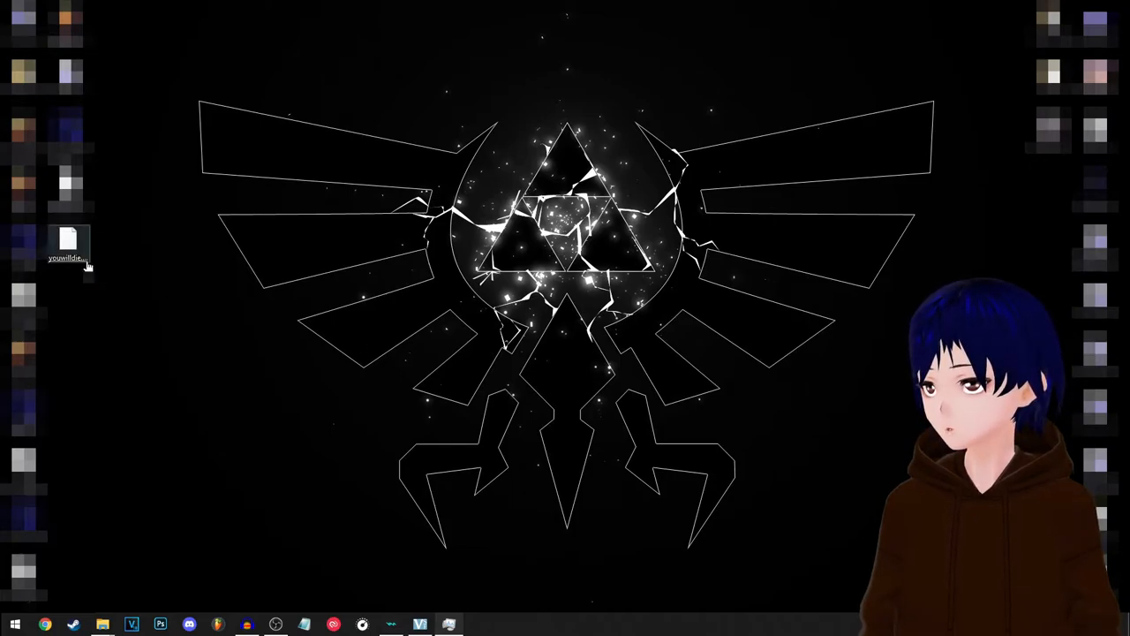
# Step: Try opening youwilldie.Austin, close the open-with prompt, and reopen the LunaFun folder
pyautogui.rightClick(68, 243)
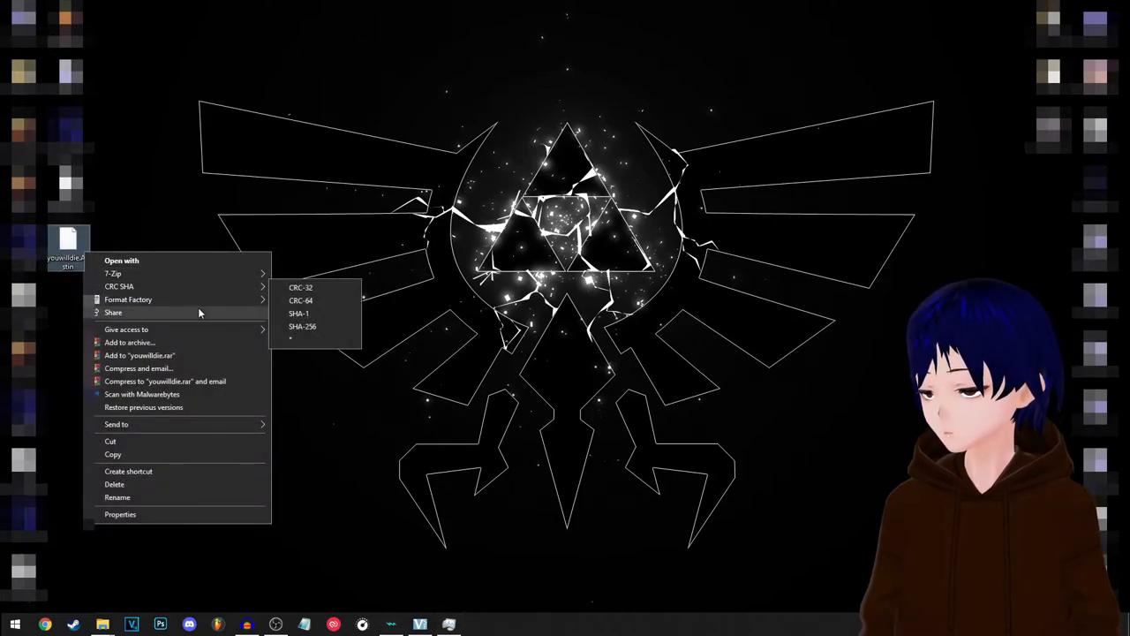
pyautogui.moveTo(227, 486)
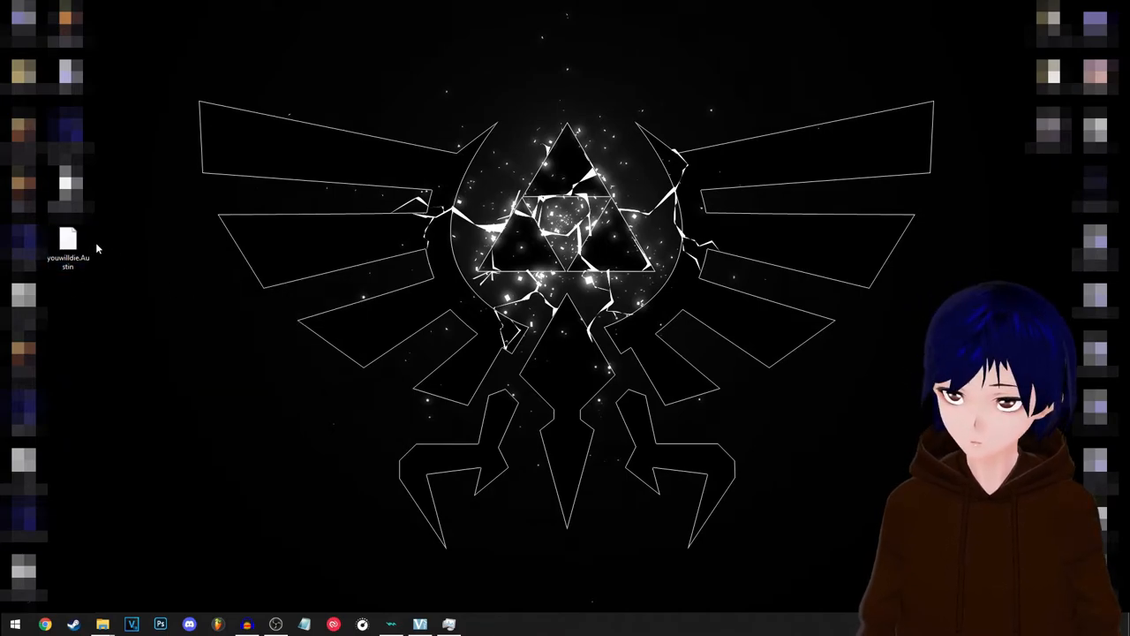
pyautogui.doubleClick(68, 242)
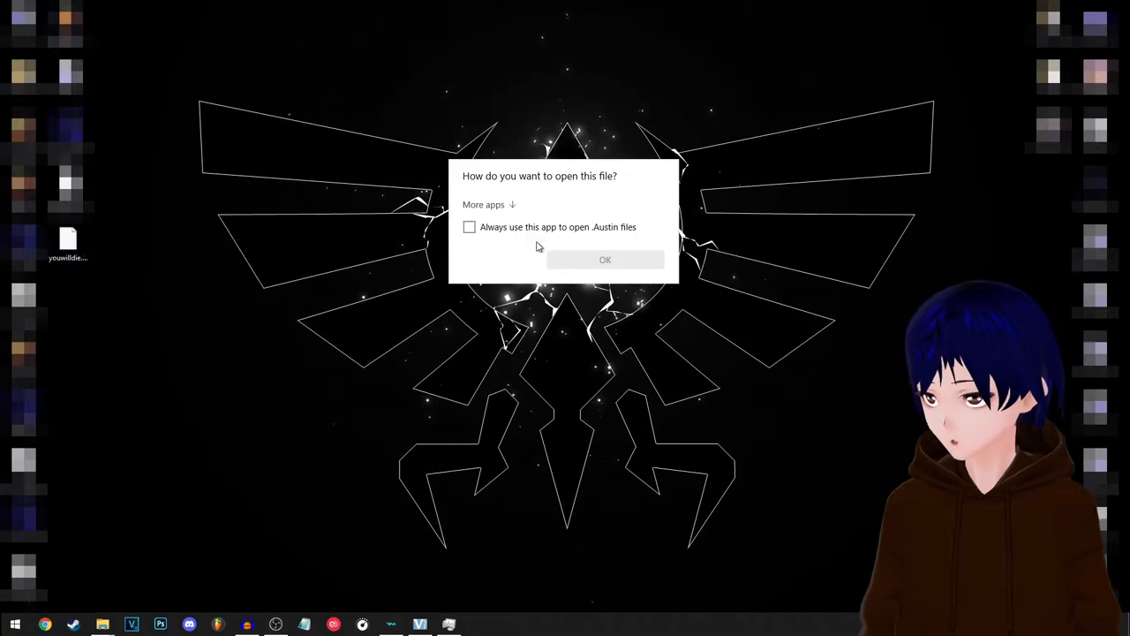
pyautogui.click(484, 204)
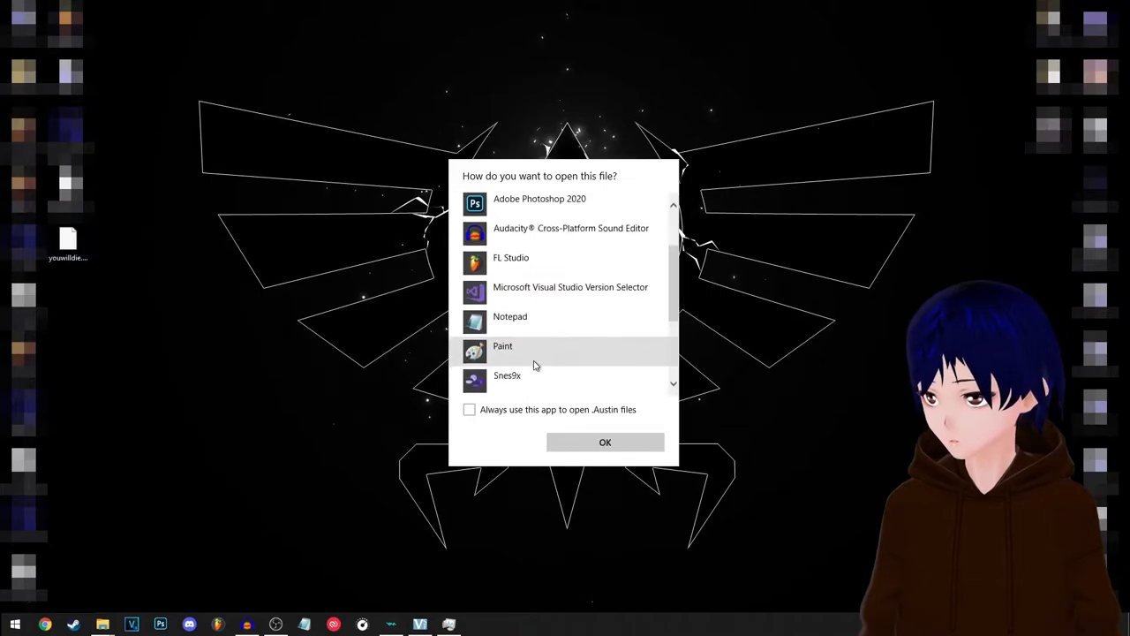
pyautogui.click(605, 441)
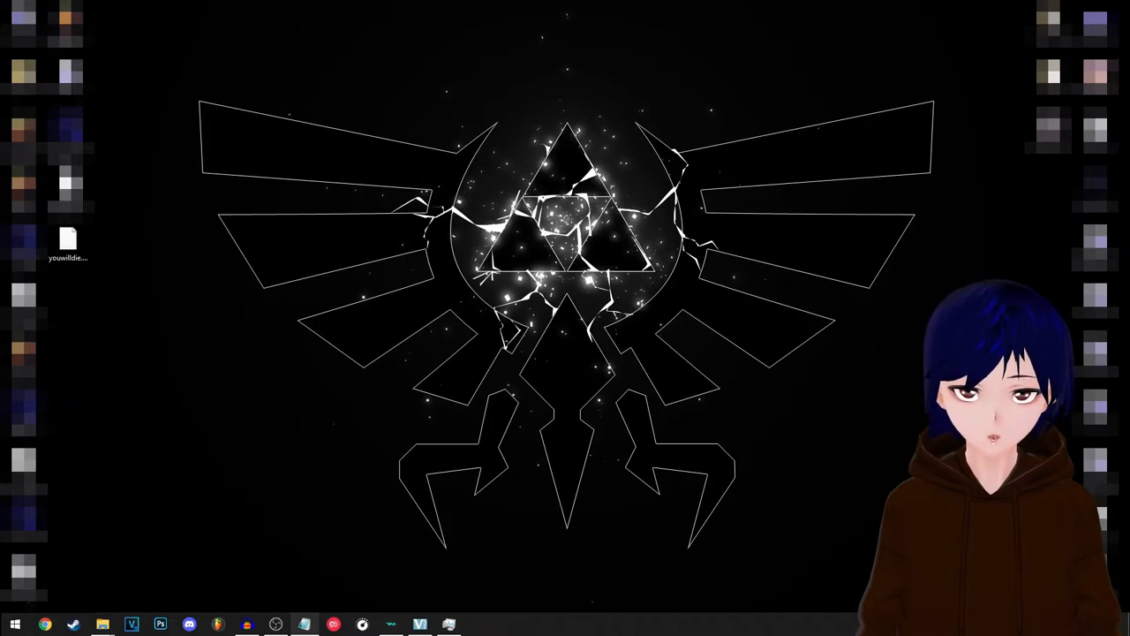
pyautogui.doubleClick(68, 243)
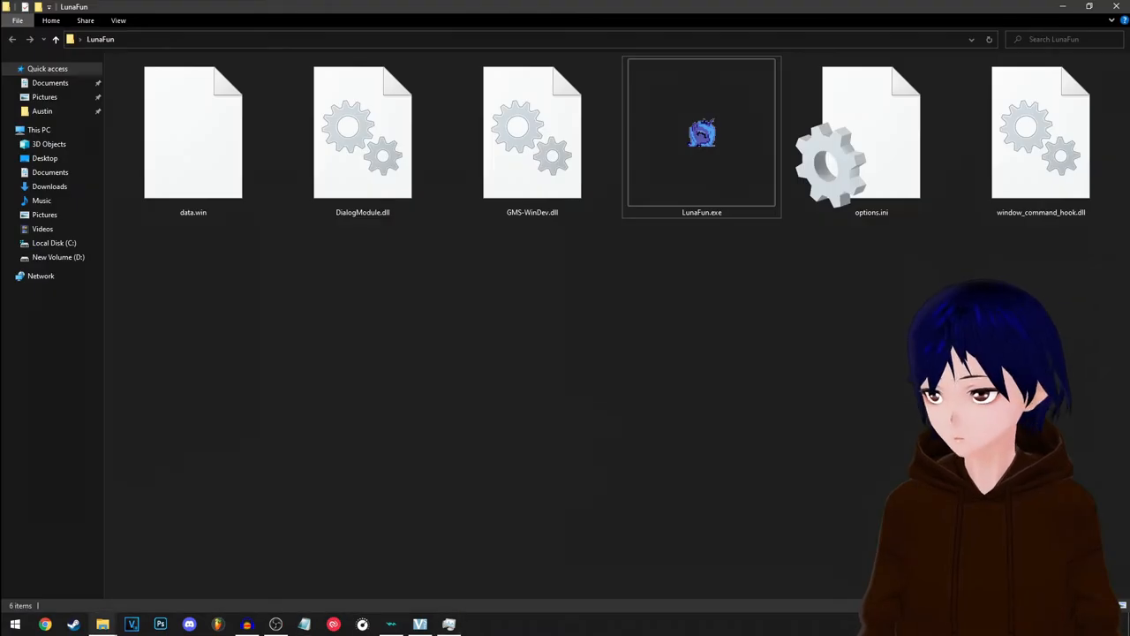
# Step: Launch LunaFun.exe to start the crescent-collecting platformer level
pyautogui.doubleClick(701, 133)
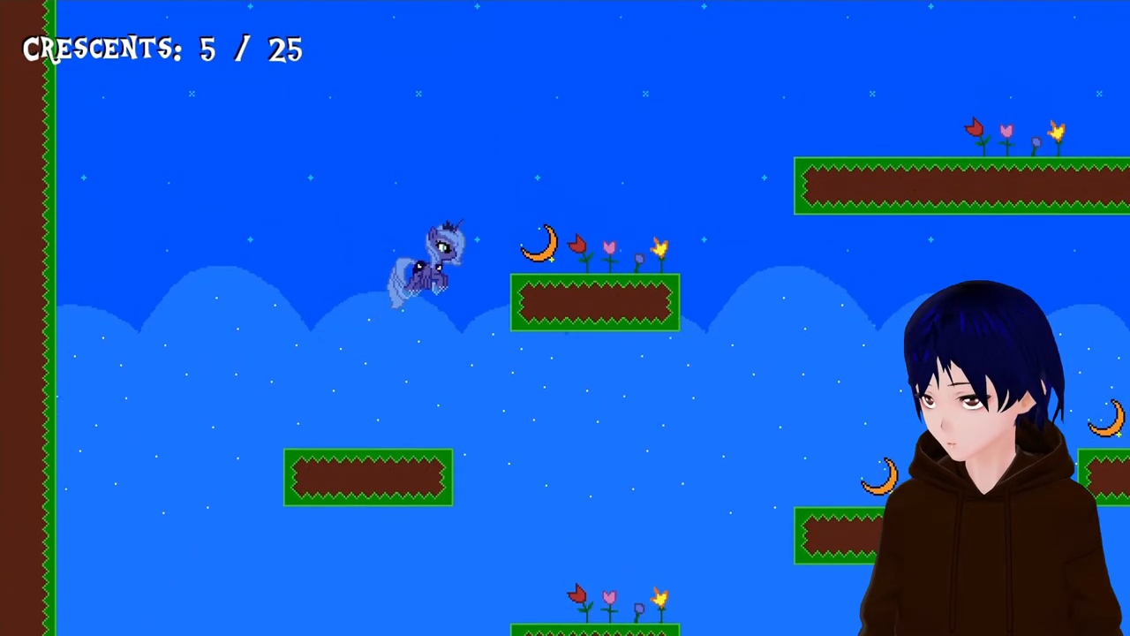
# Step: Move Luna right through the level collecting crescents until the game closes
pyautogui.press('right')
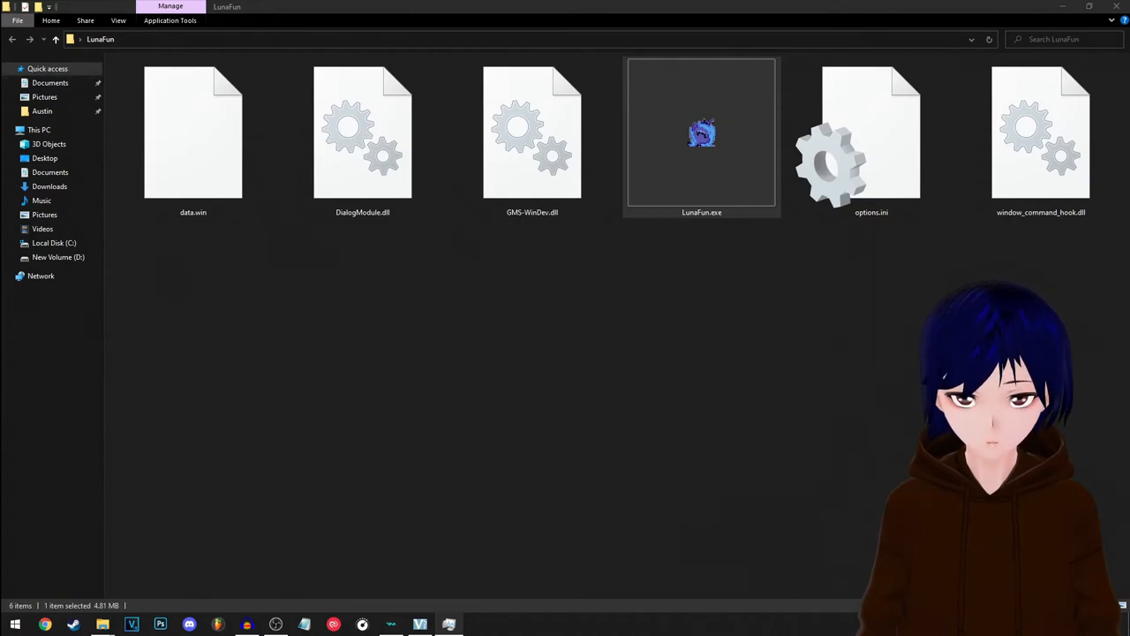
pyautogui.doubleClick(701, 132)
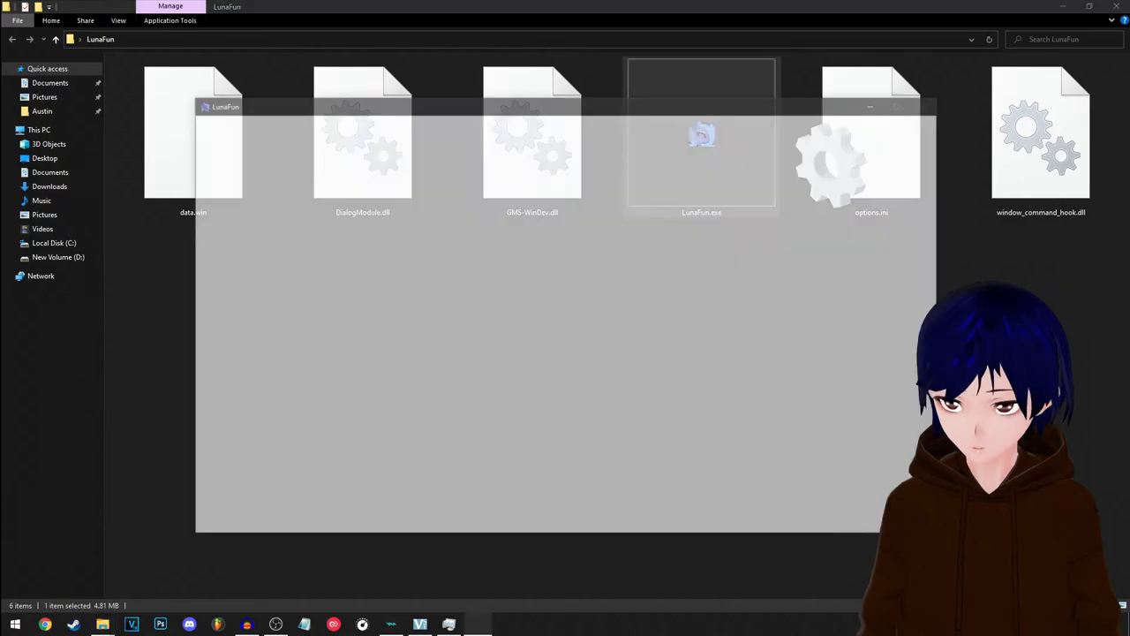
pyautogui.doubleClick(701, 133)
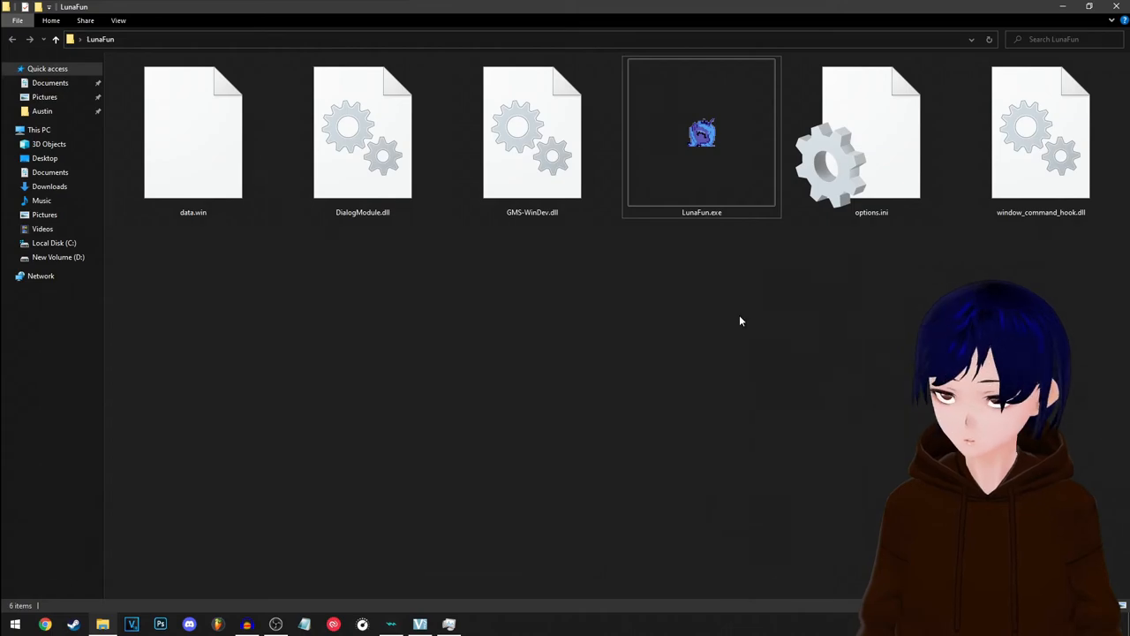
pyautogui.doubleClick(701, 133)
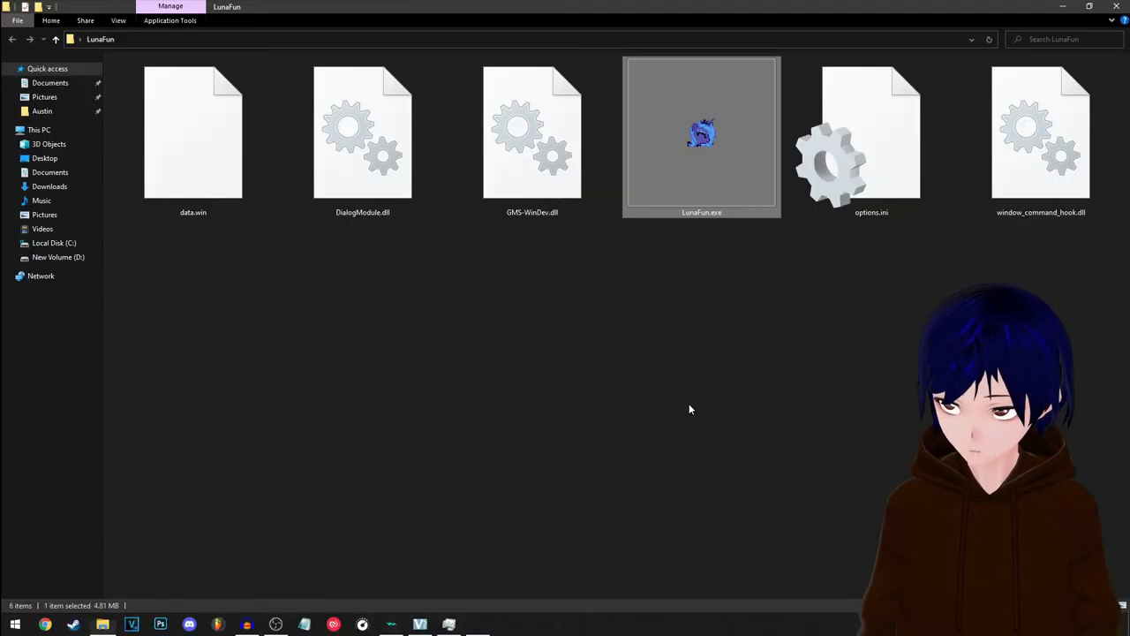
pyautogui.moveTo(631, 381)
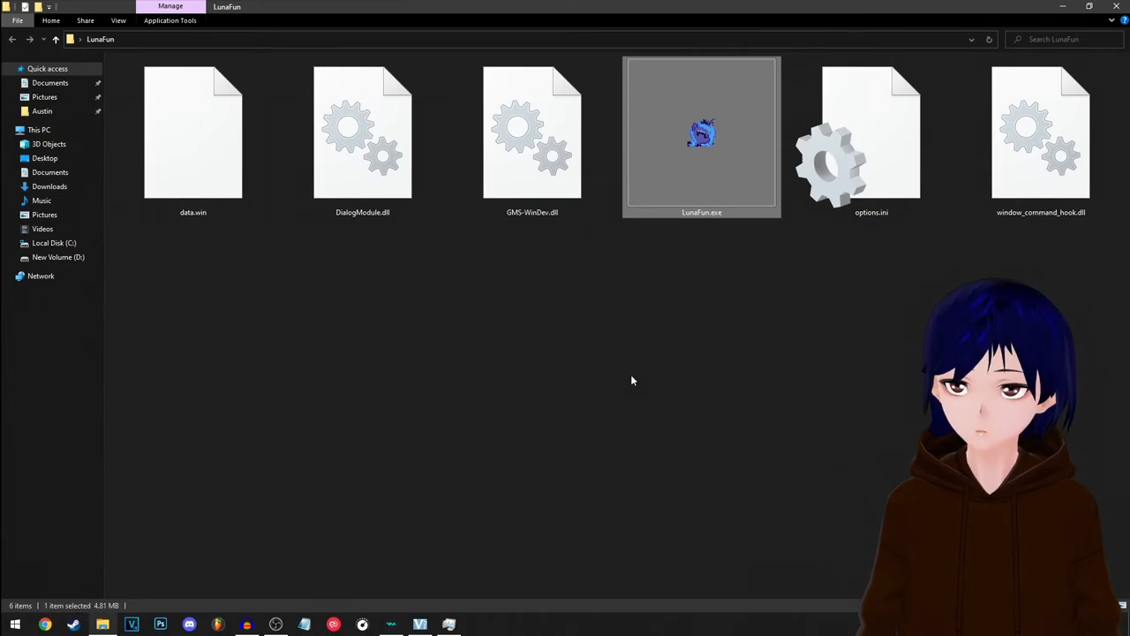
pyautogui.doubleClick(701, 132)
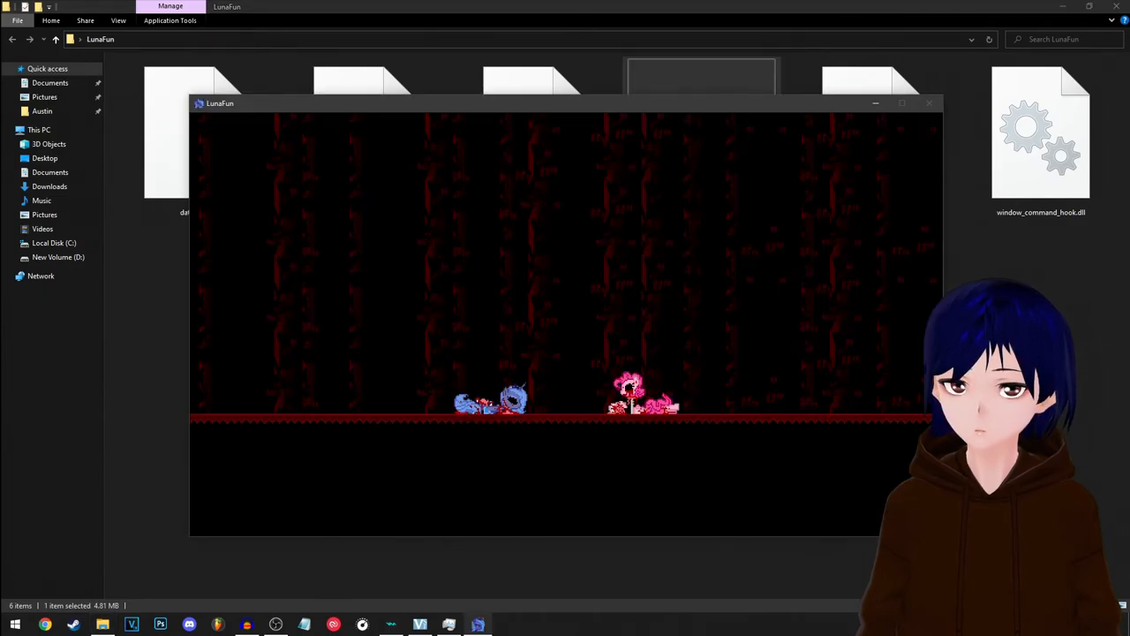
pyautogui.click(901, 103)
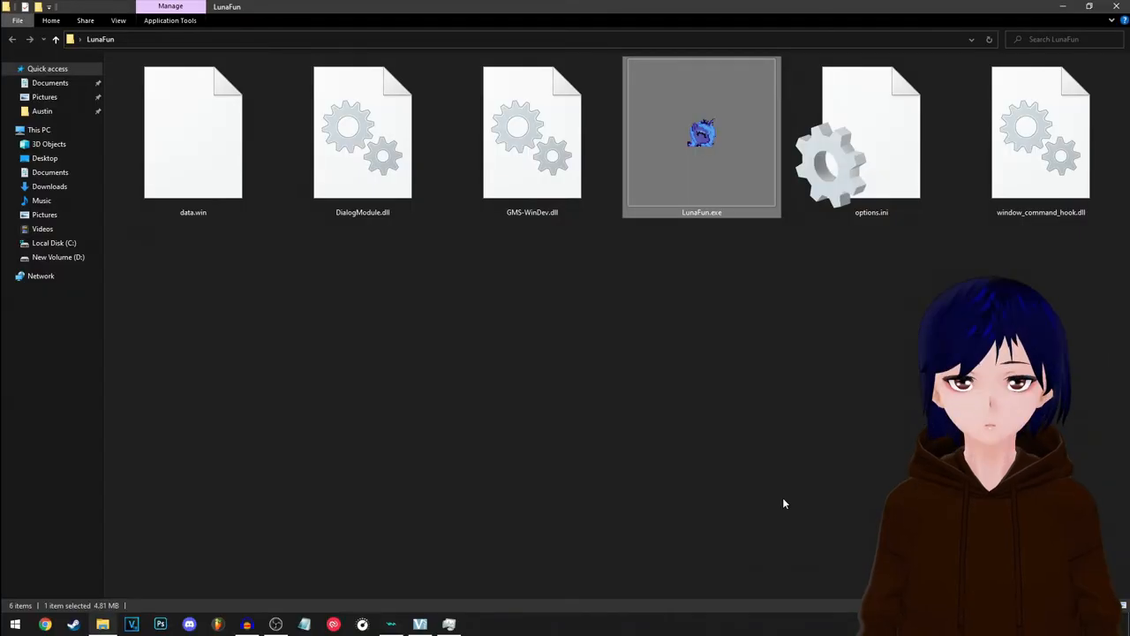
pyautogui.moveTo(789, 485)
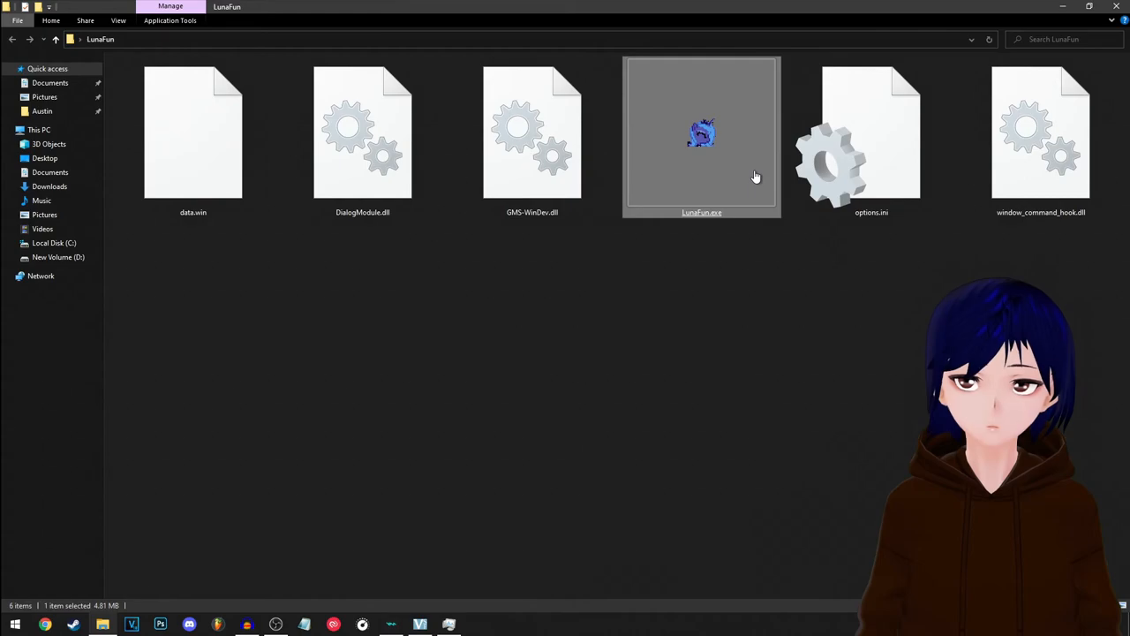
pyautogui.moveTo(705, 176)
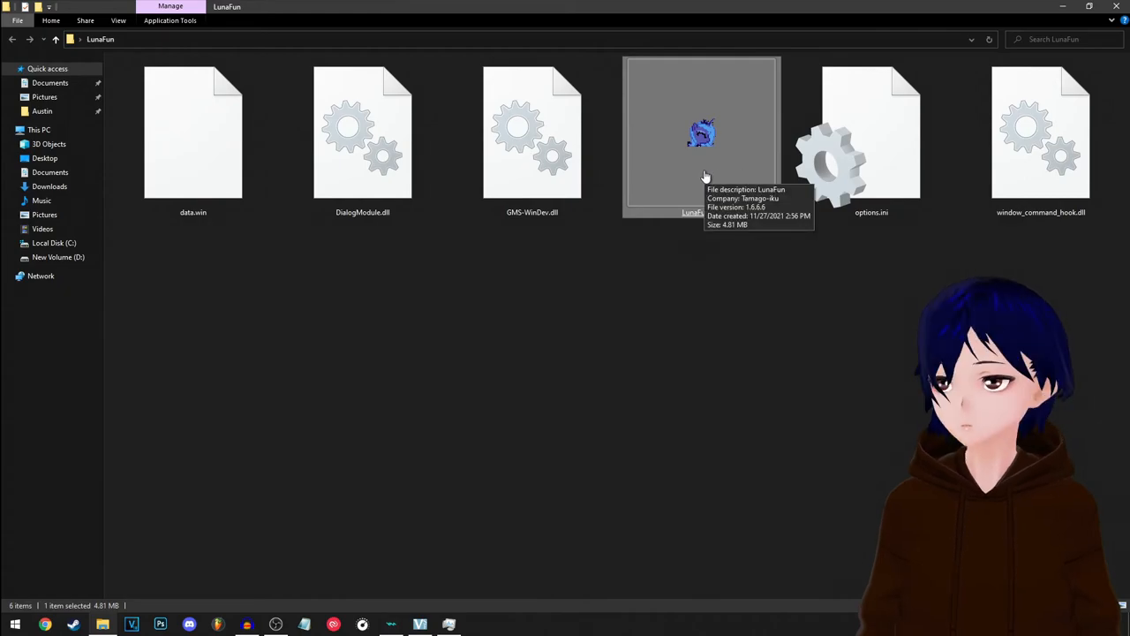
pyautogui.doubleClick(701, 133)
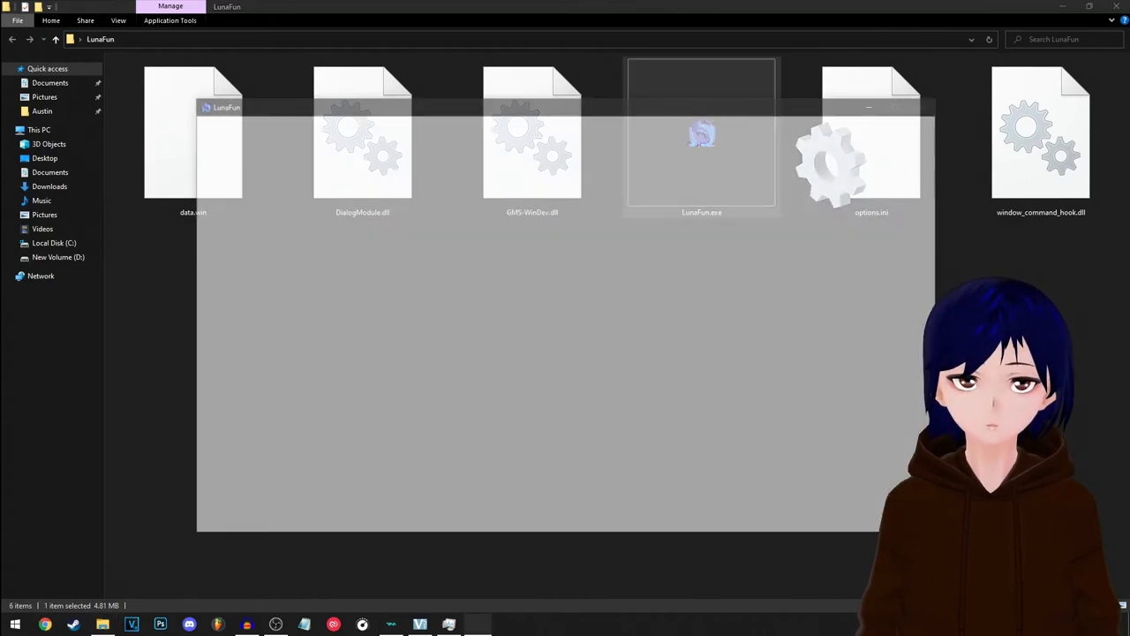
pyautogui.doubleClick(701, 132)
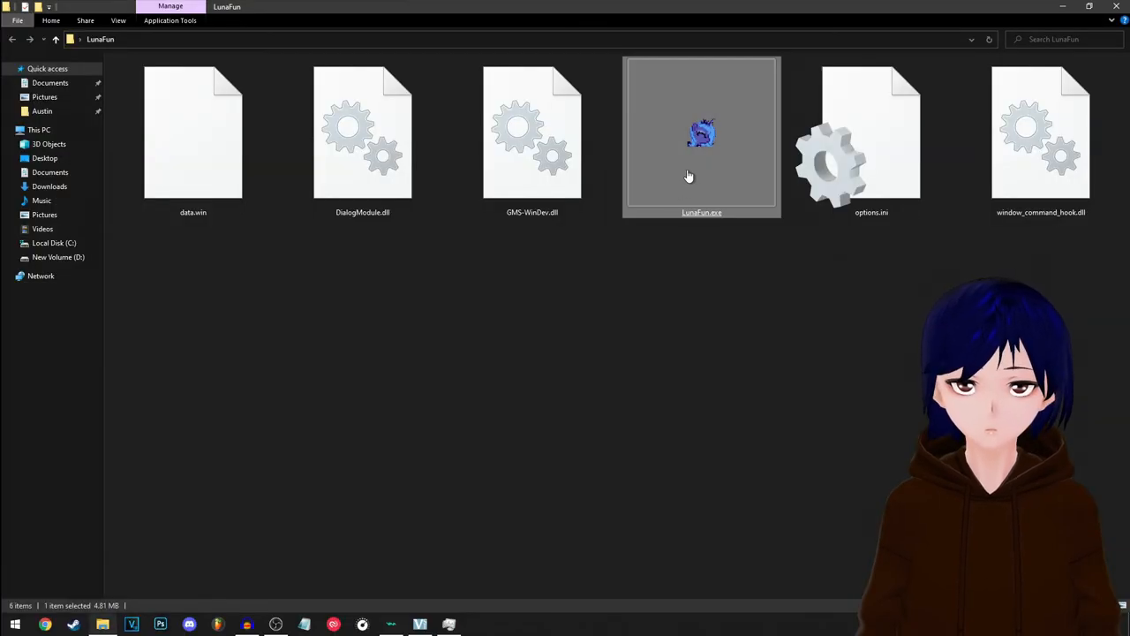
pyautogui.moveTo(689, 175)
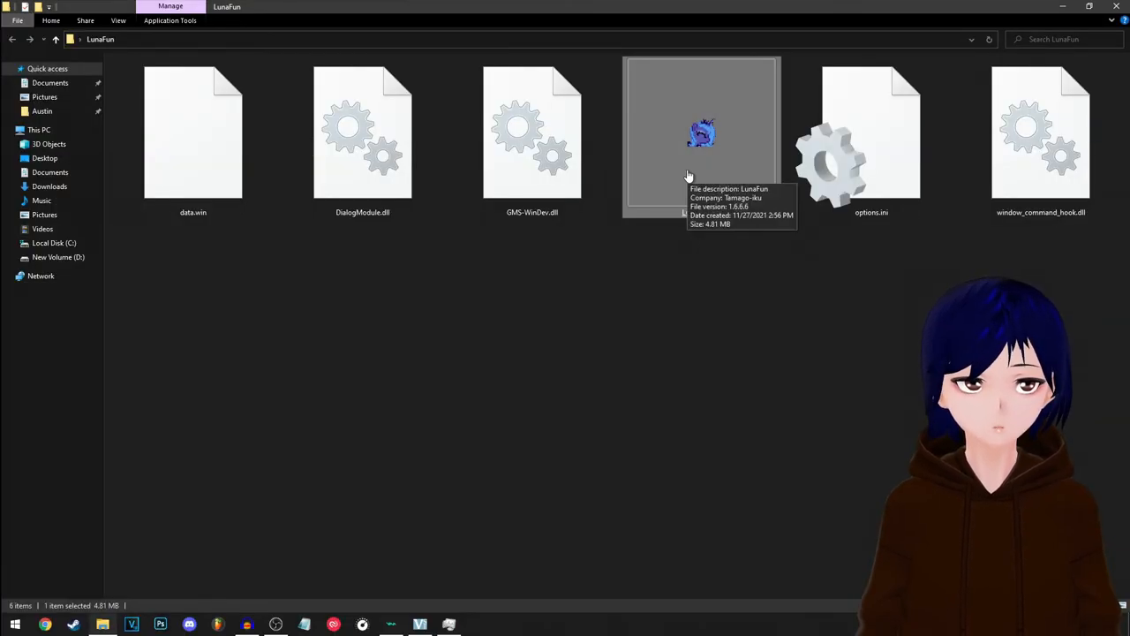